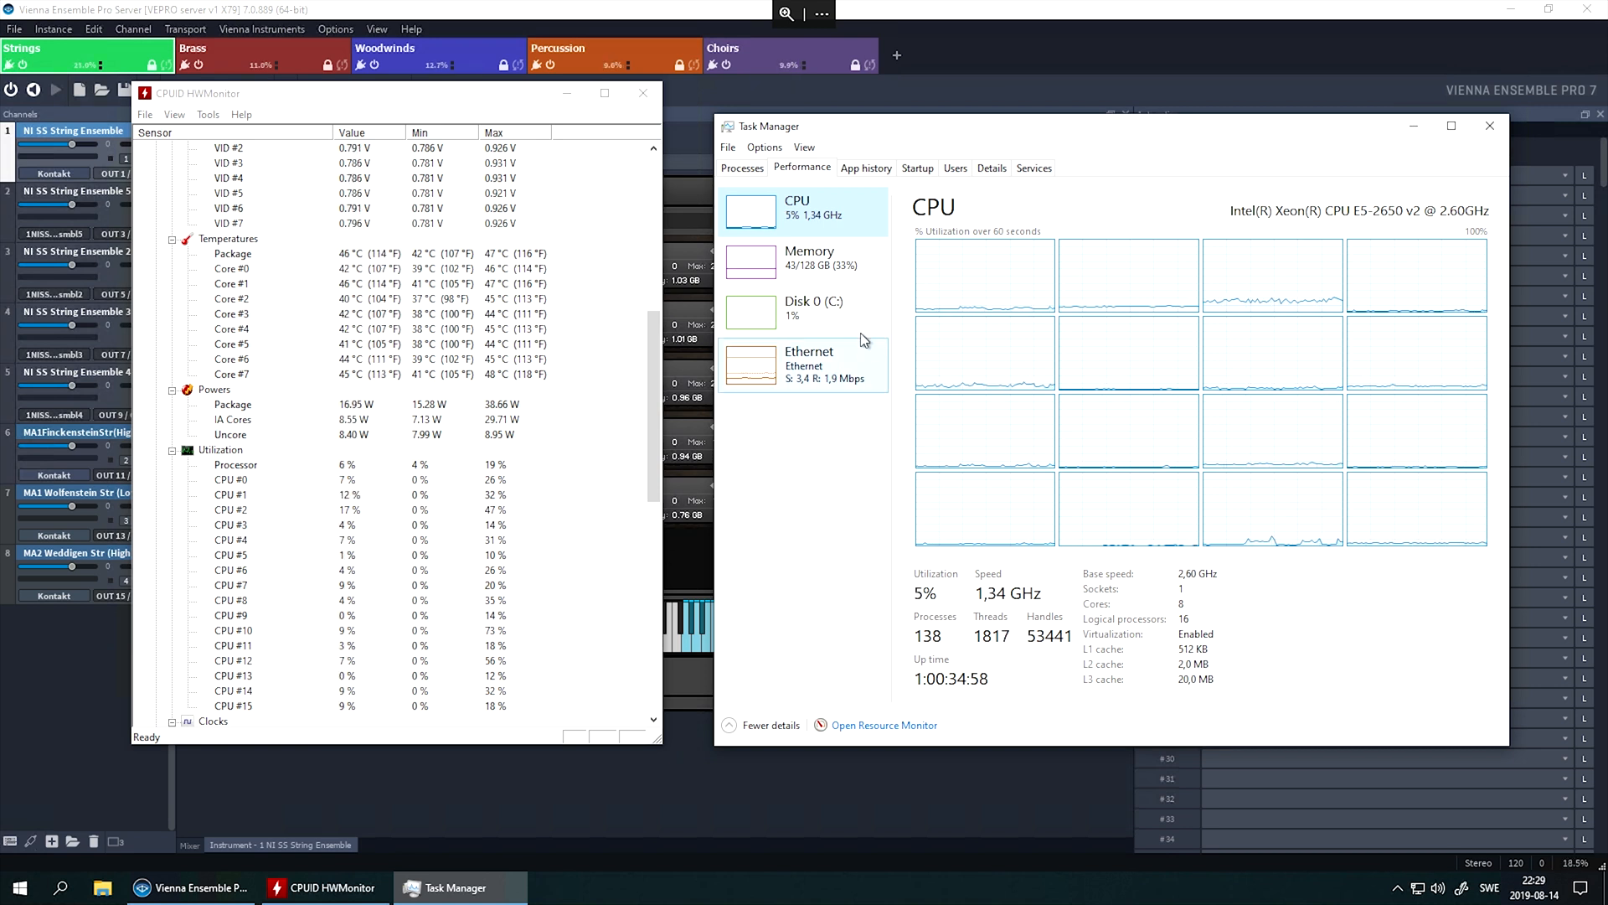
pyautogui.moveTo(809, 268)
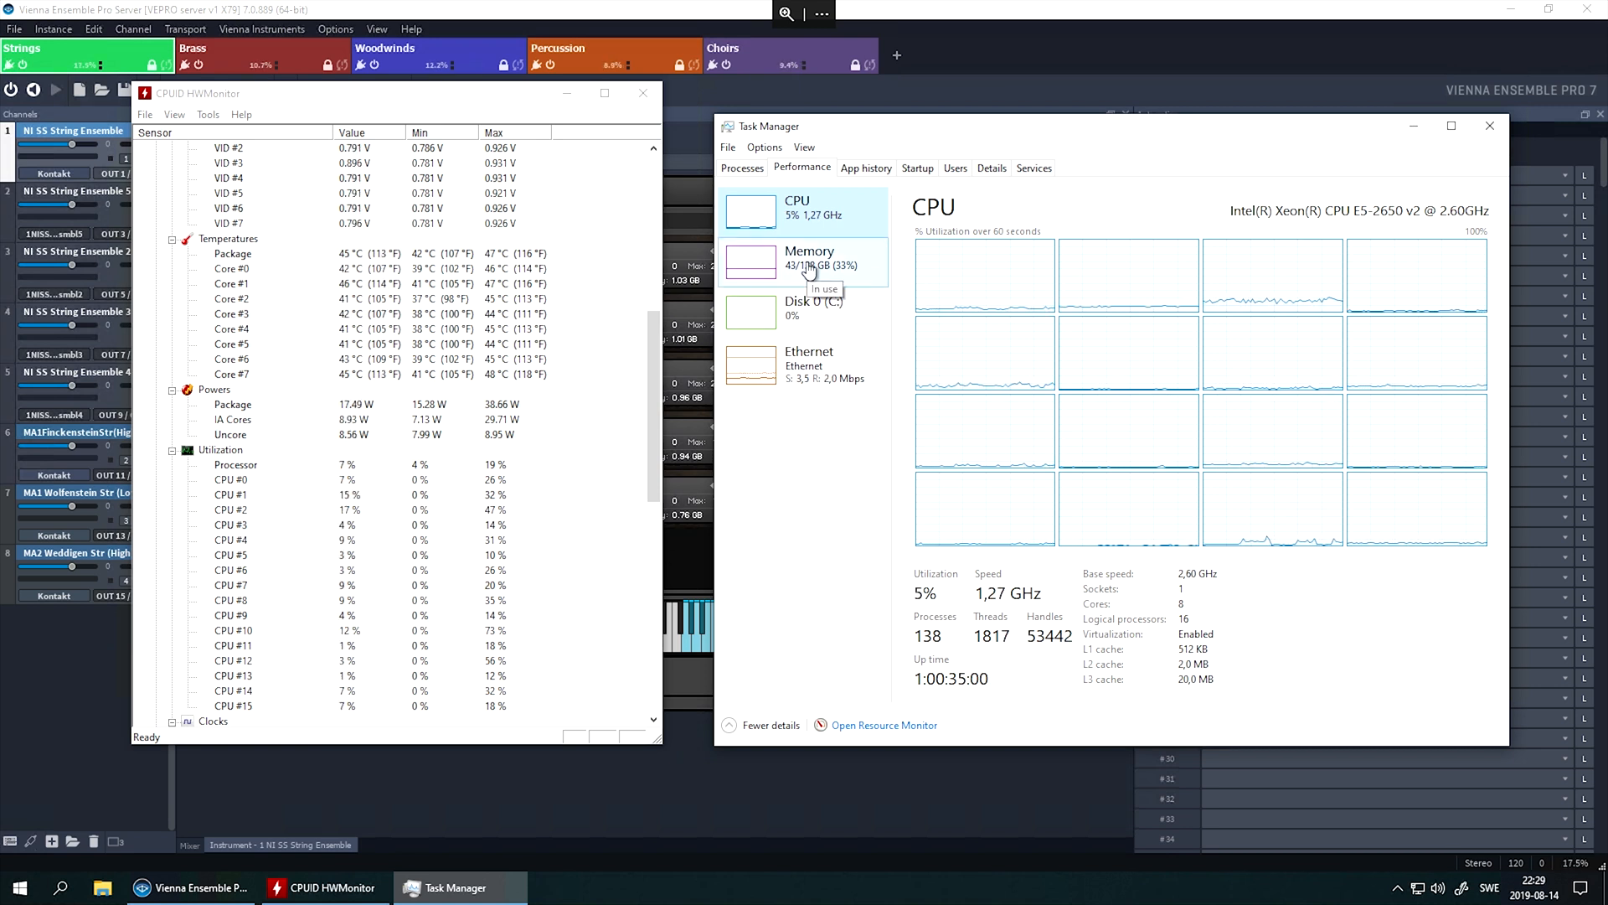
# - Switch the Performance tab to the Memory page, showing about 42.5 GB of 128 GB in use
pyautogui.click(809, 259)
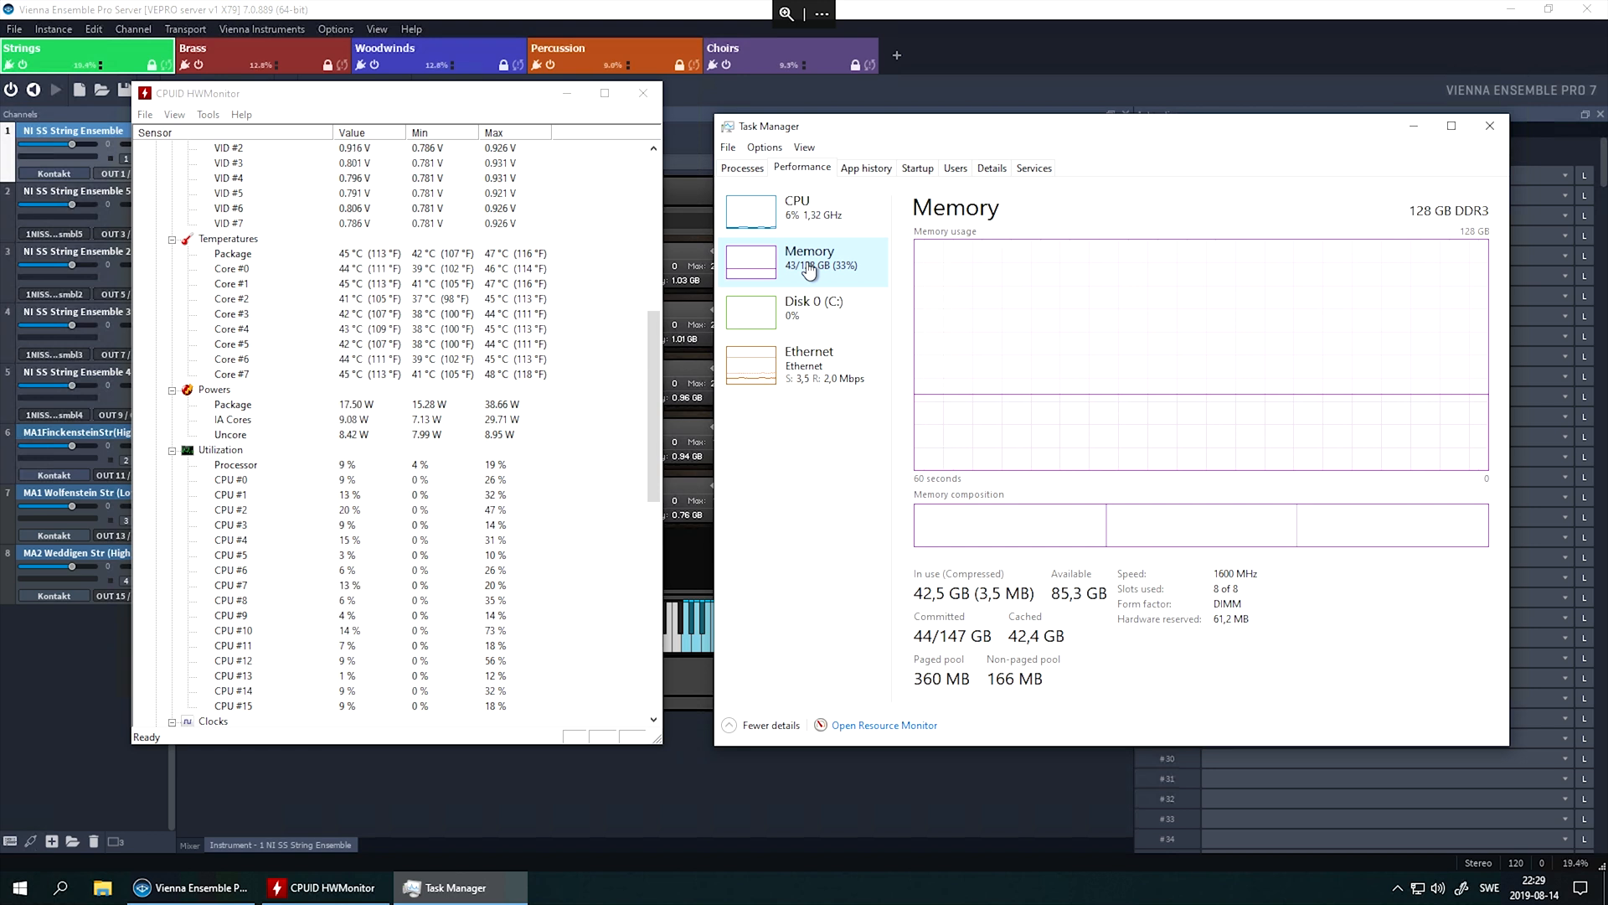